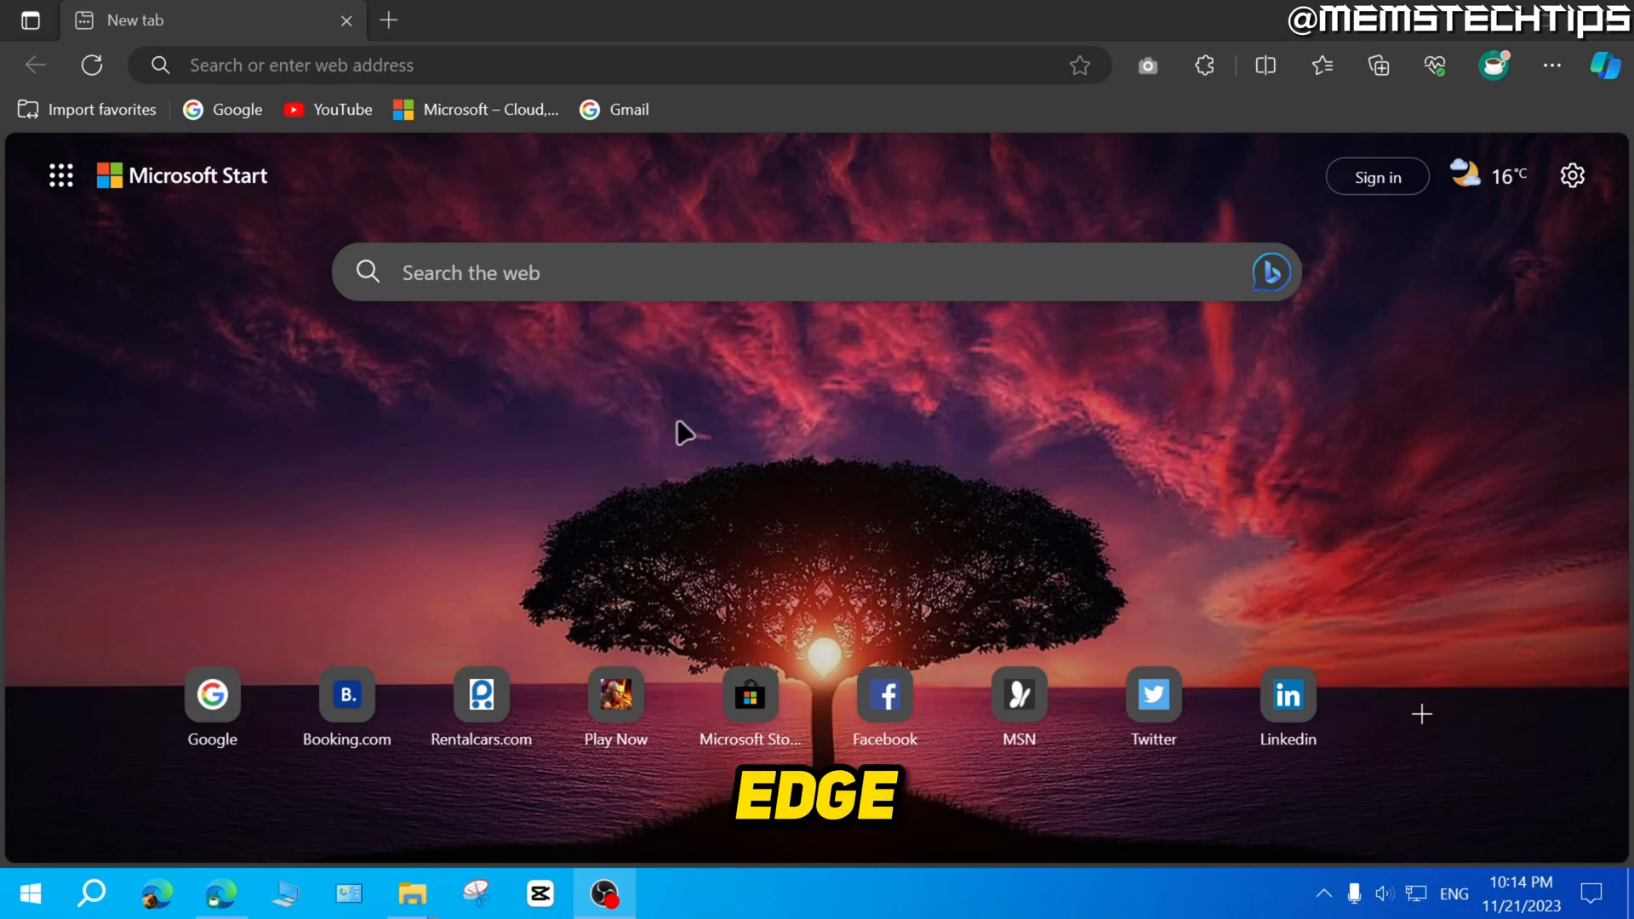
{"action": "mouse_move", "coordinate": [1551, 65]}
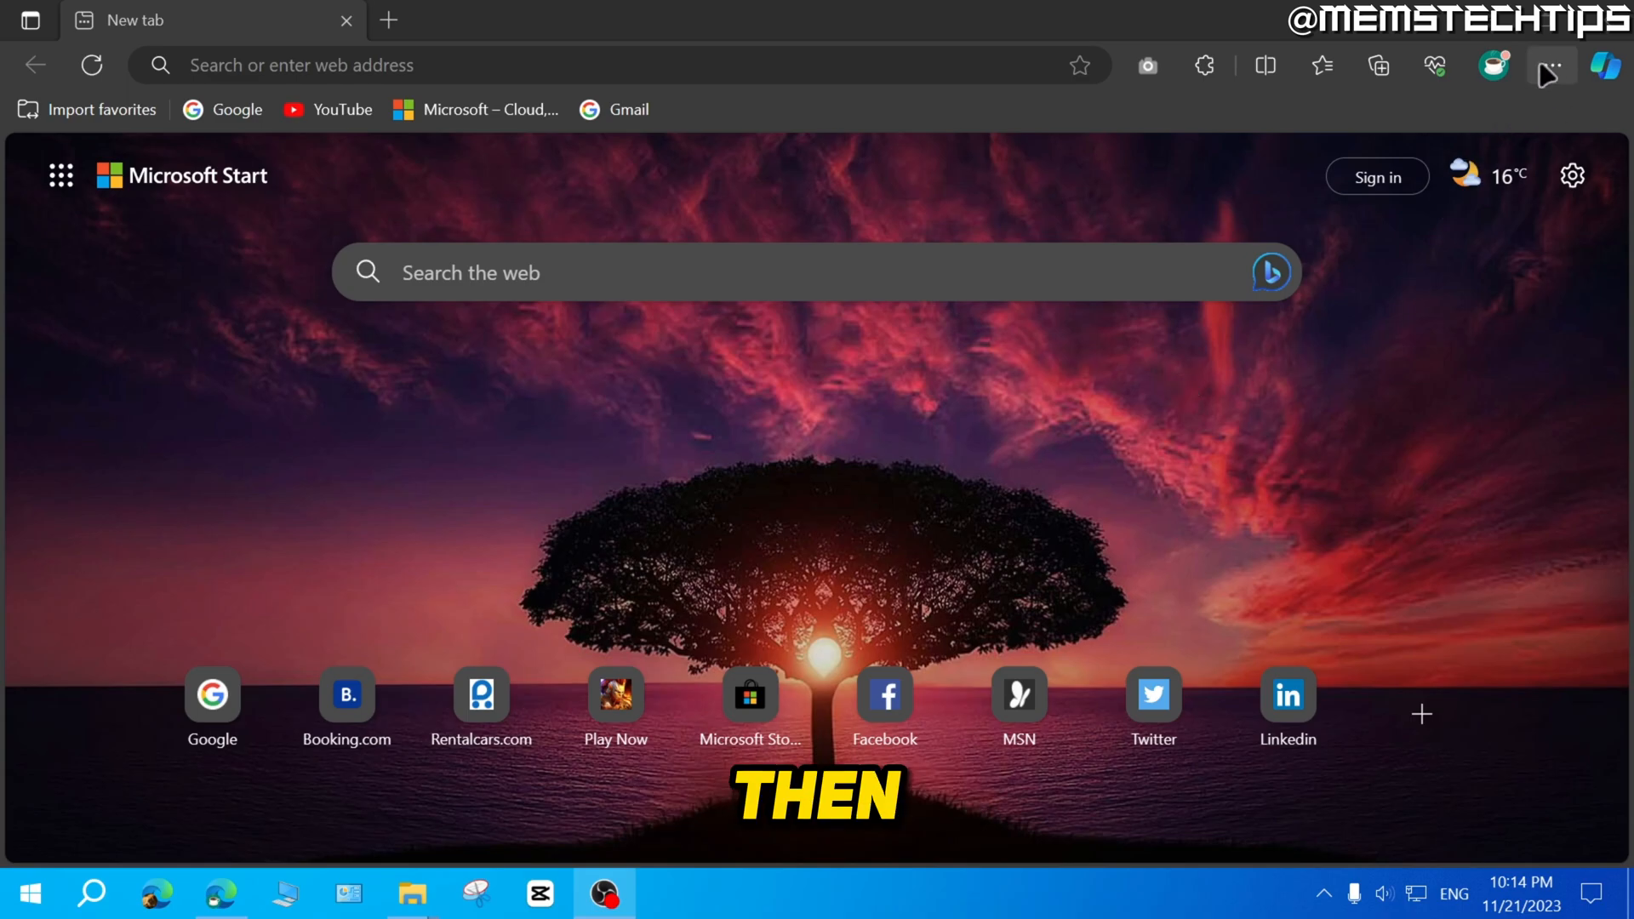
{"action": "mouse_move", "coordinate": [1552, 65]}
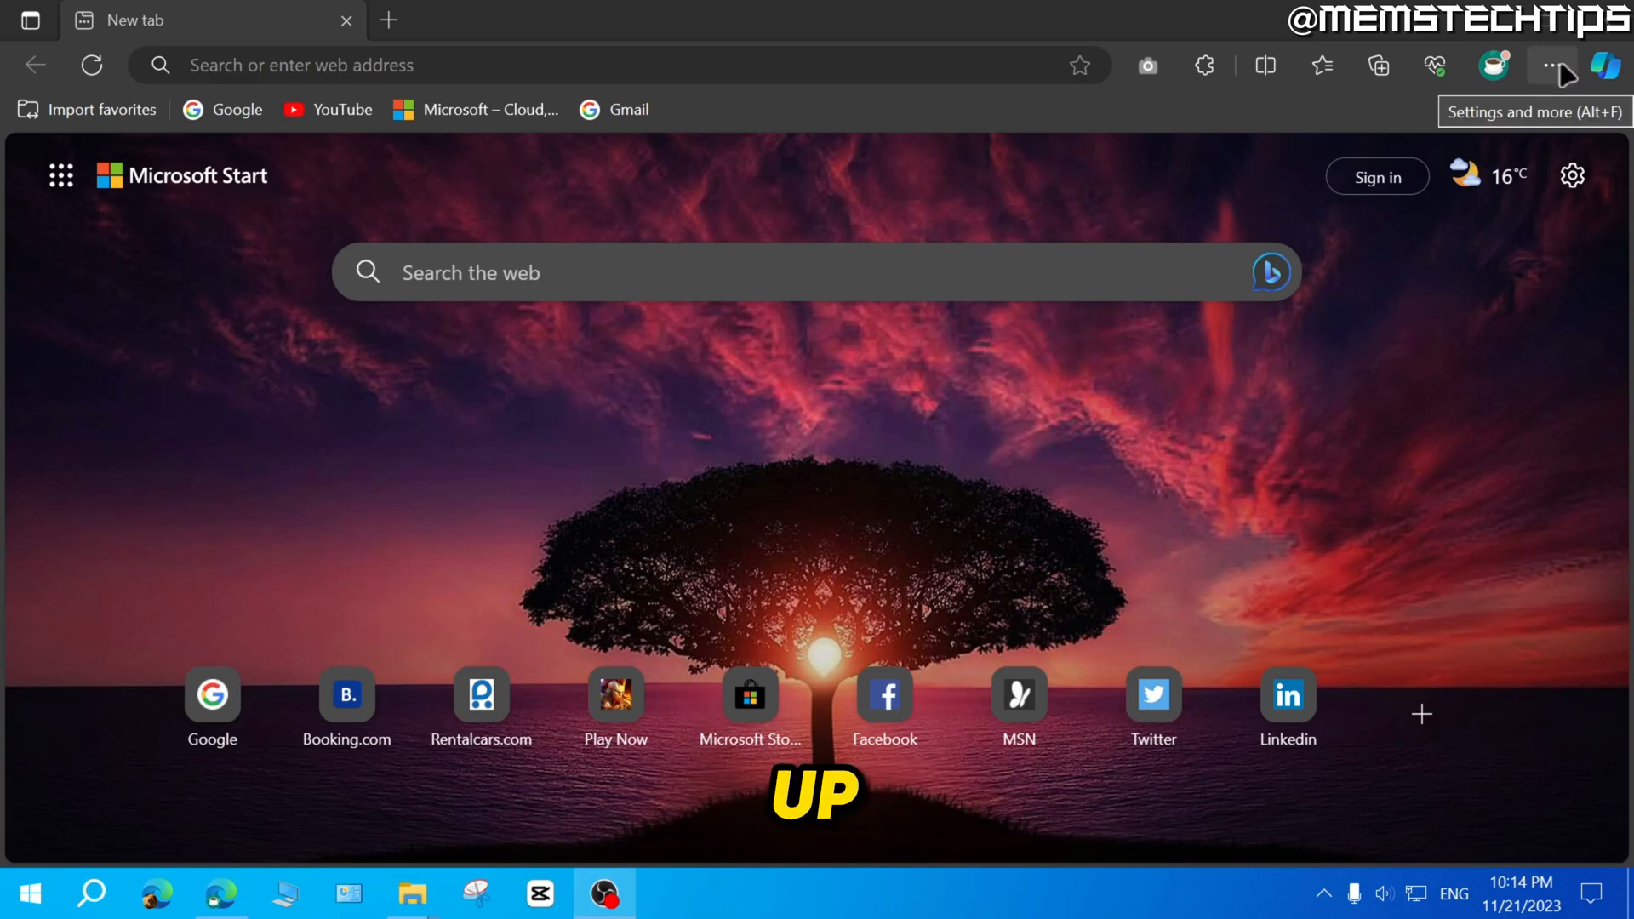
Step: Open Edge's Settings and more menu from the new tab page
{"action": "left_click", "coordinate": [1552, 65]}
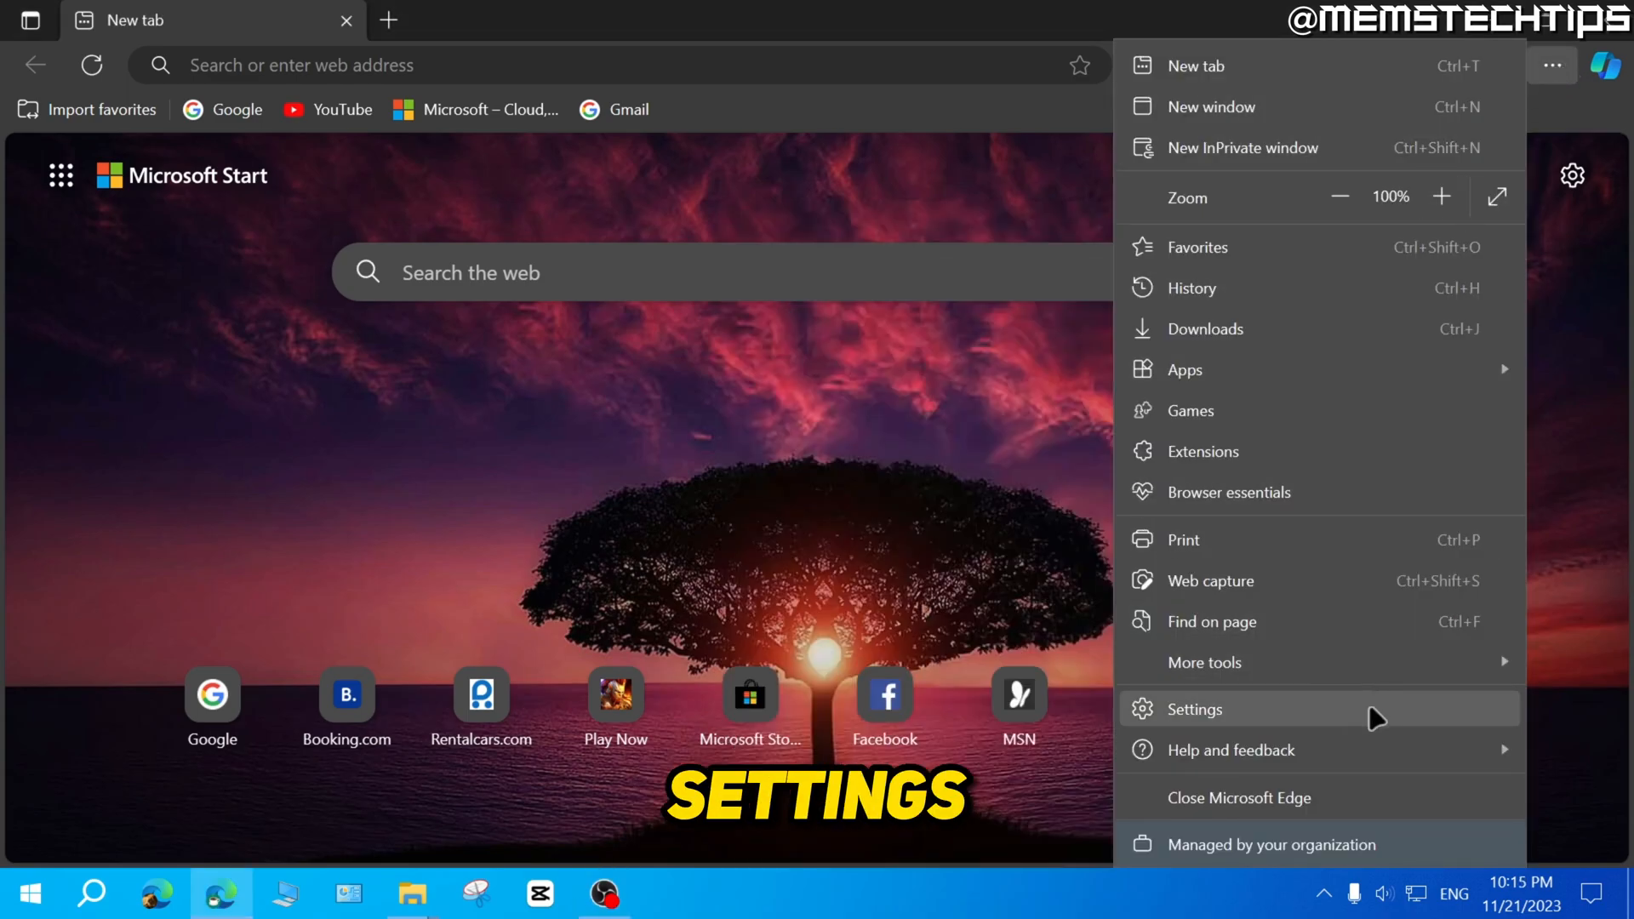
Step: Go to Edge Settings and open the Passwords page
{"action": "left_click", "coordinate": [1193, 709]}
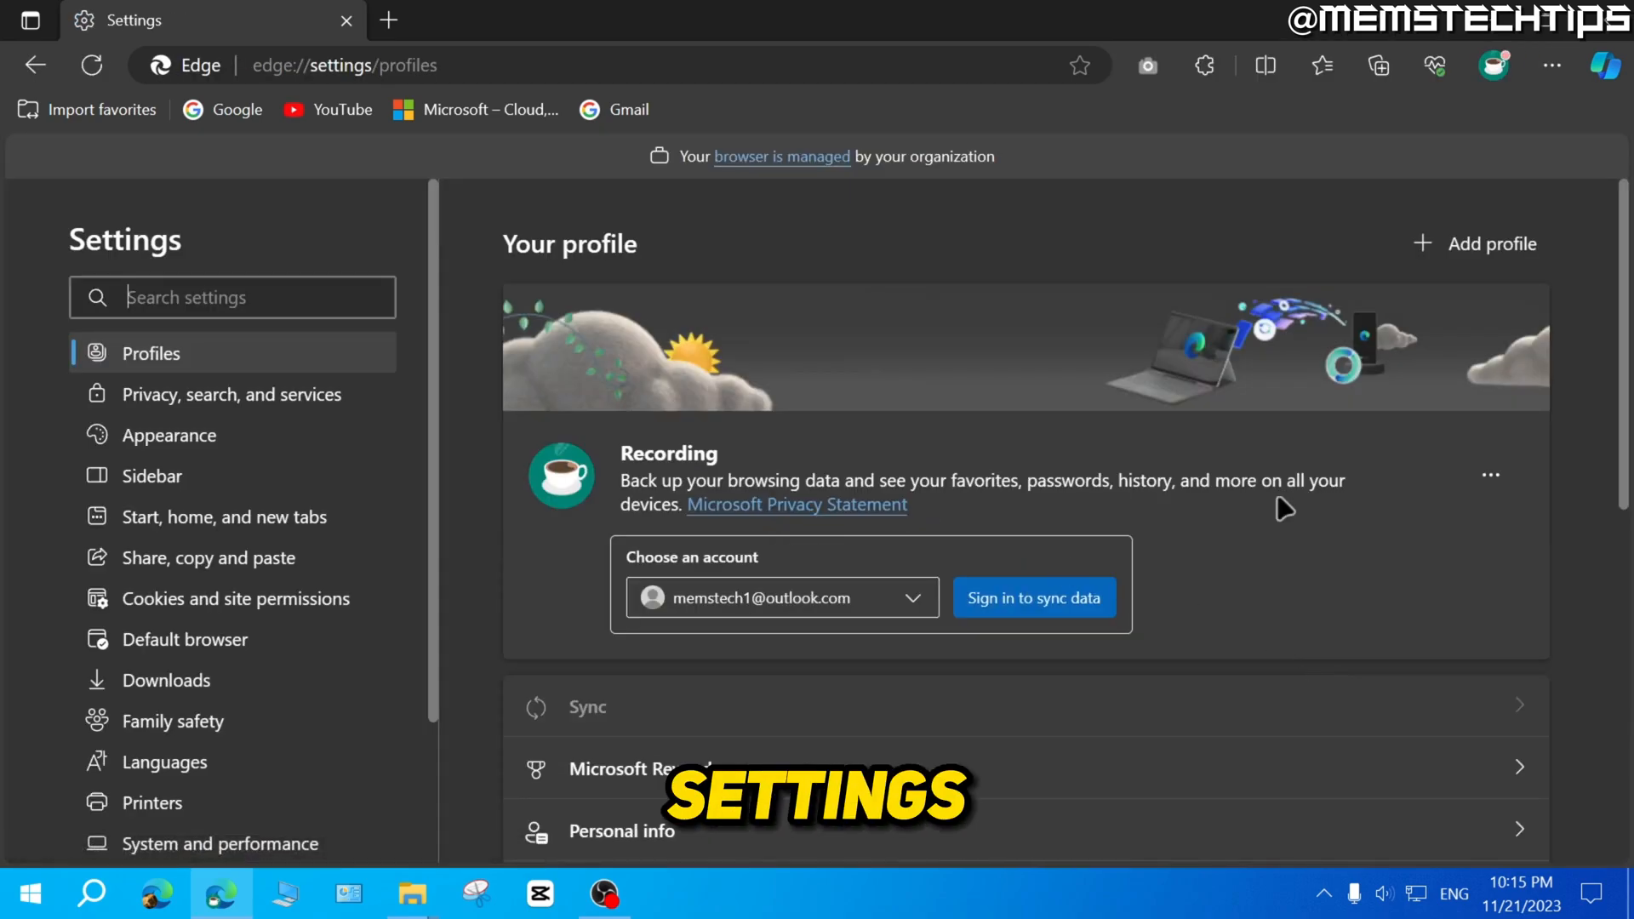
{"action": "scroll", "scroll_direction": "down", "scroll_amount": 3}
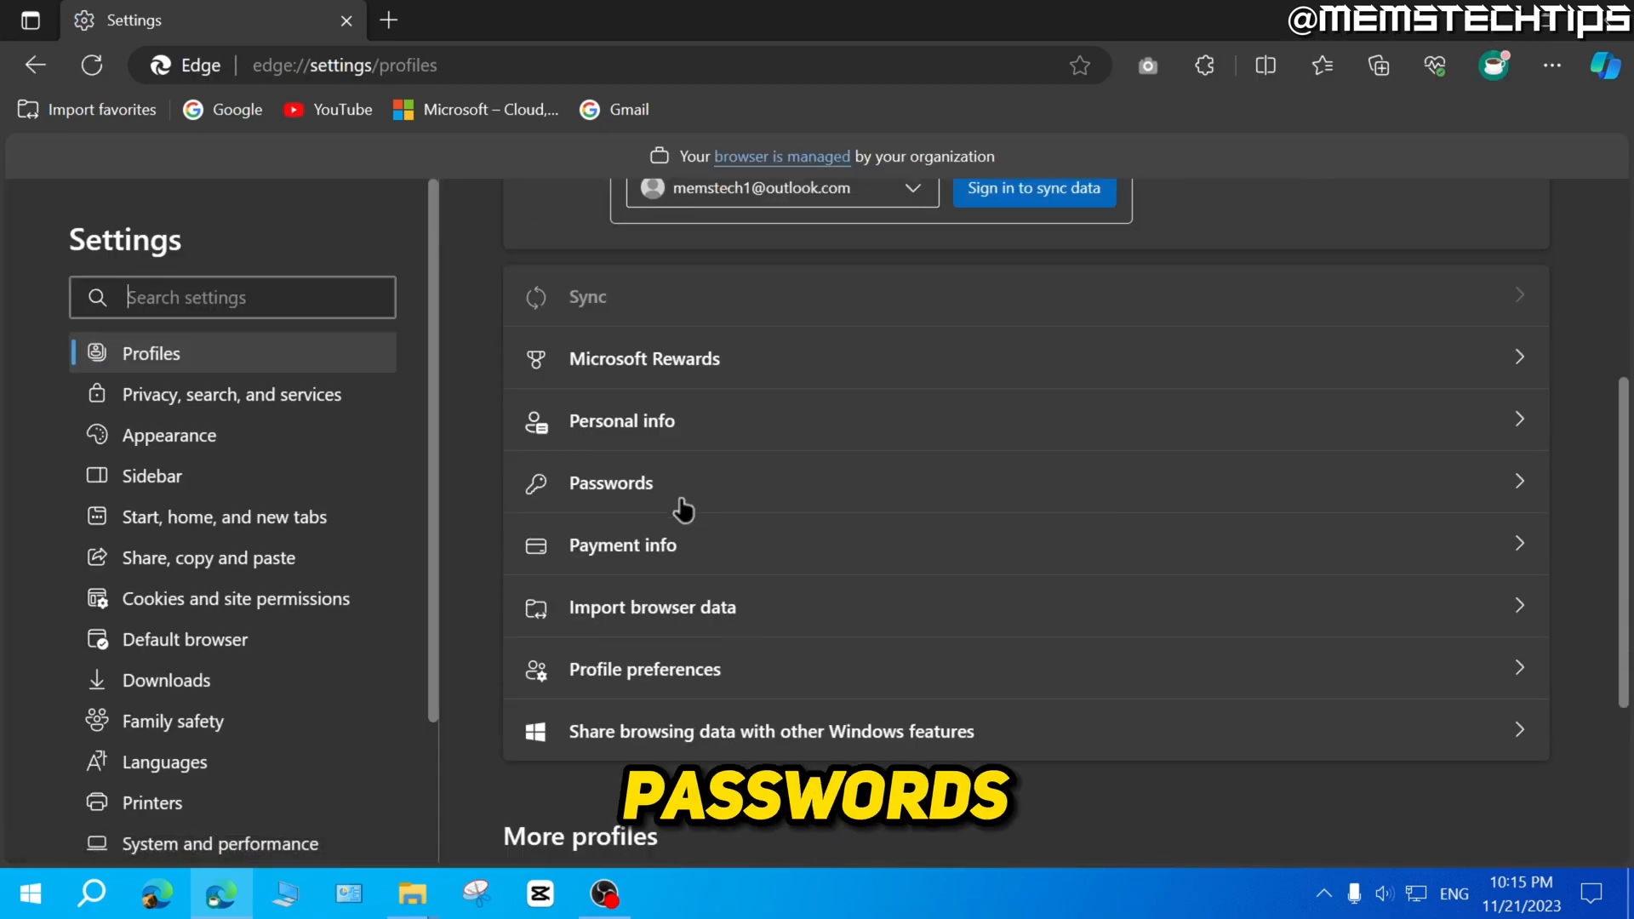
{"action": "left_click", "coordinate": [610, 483]}
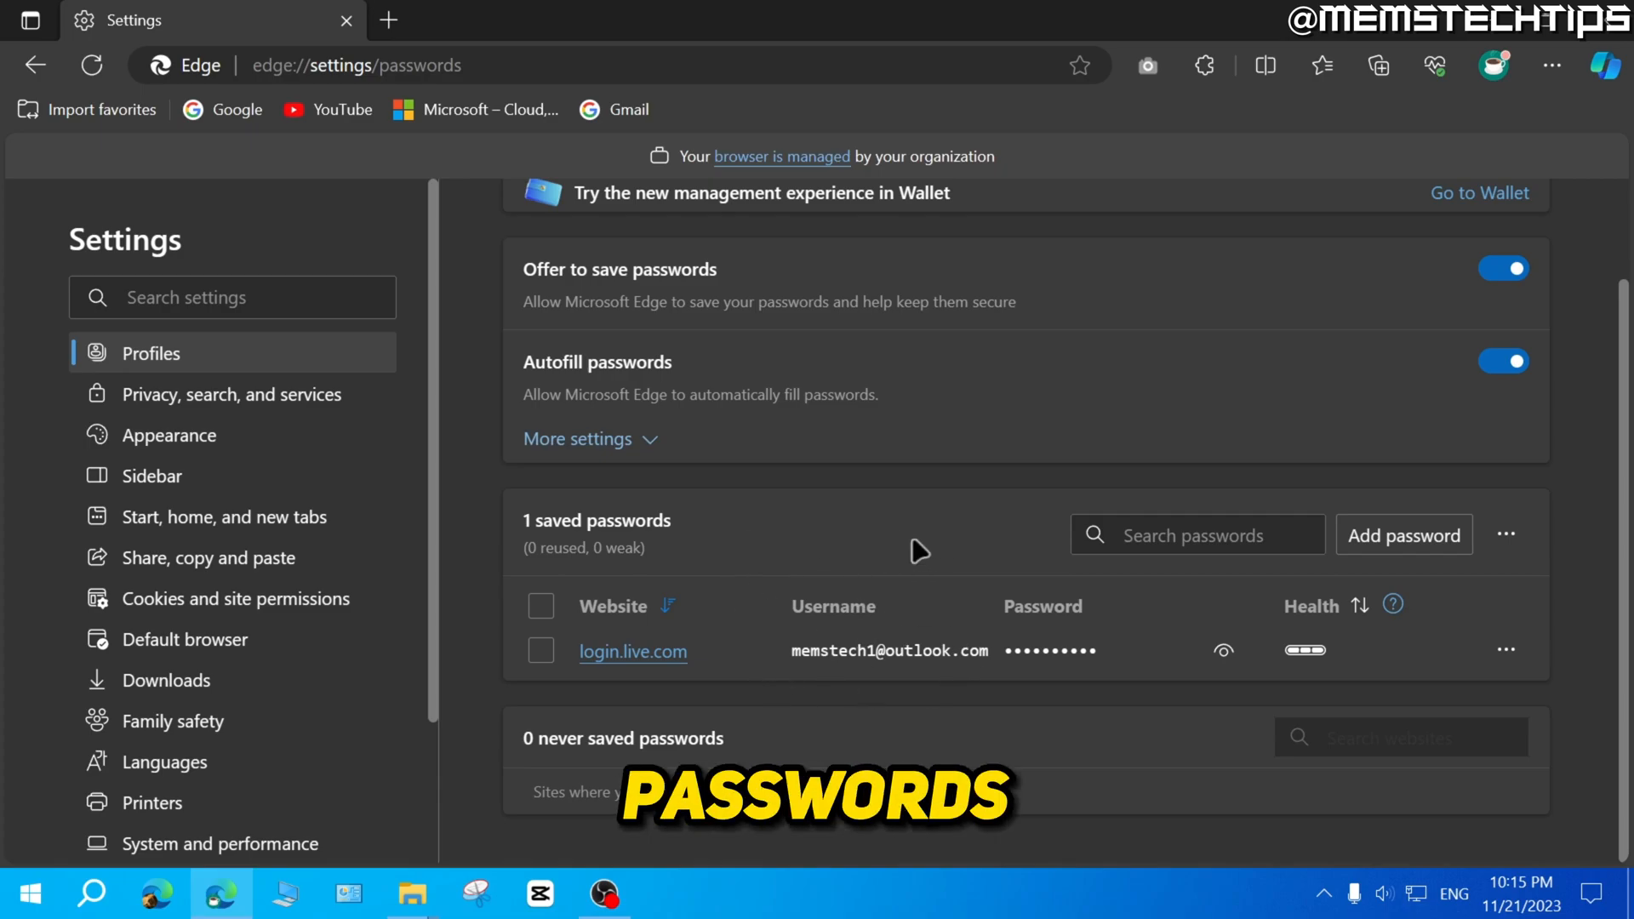
{"action": "mouse_move", "coordinate": [1504, 535]}
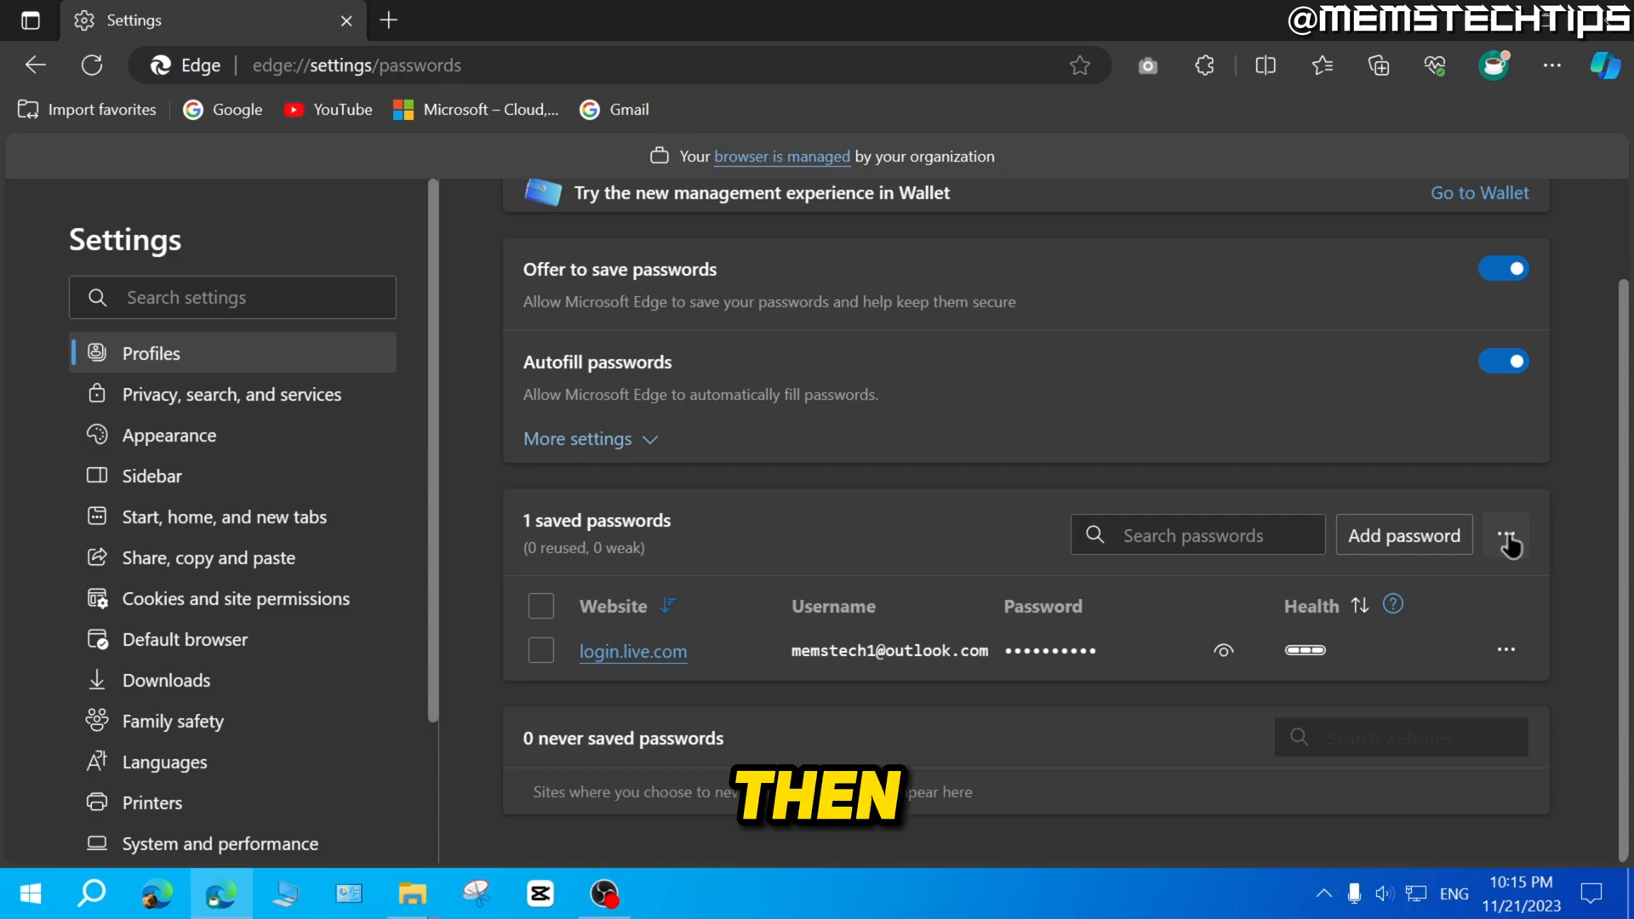
Step: Choose Export passwords from the saved passwords menu and confirm the warning
{"action": "left_click", "coordinate": [1505, 535]}
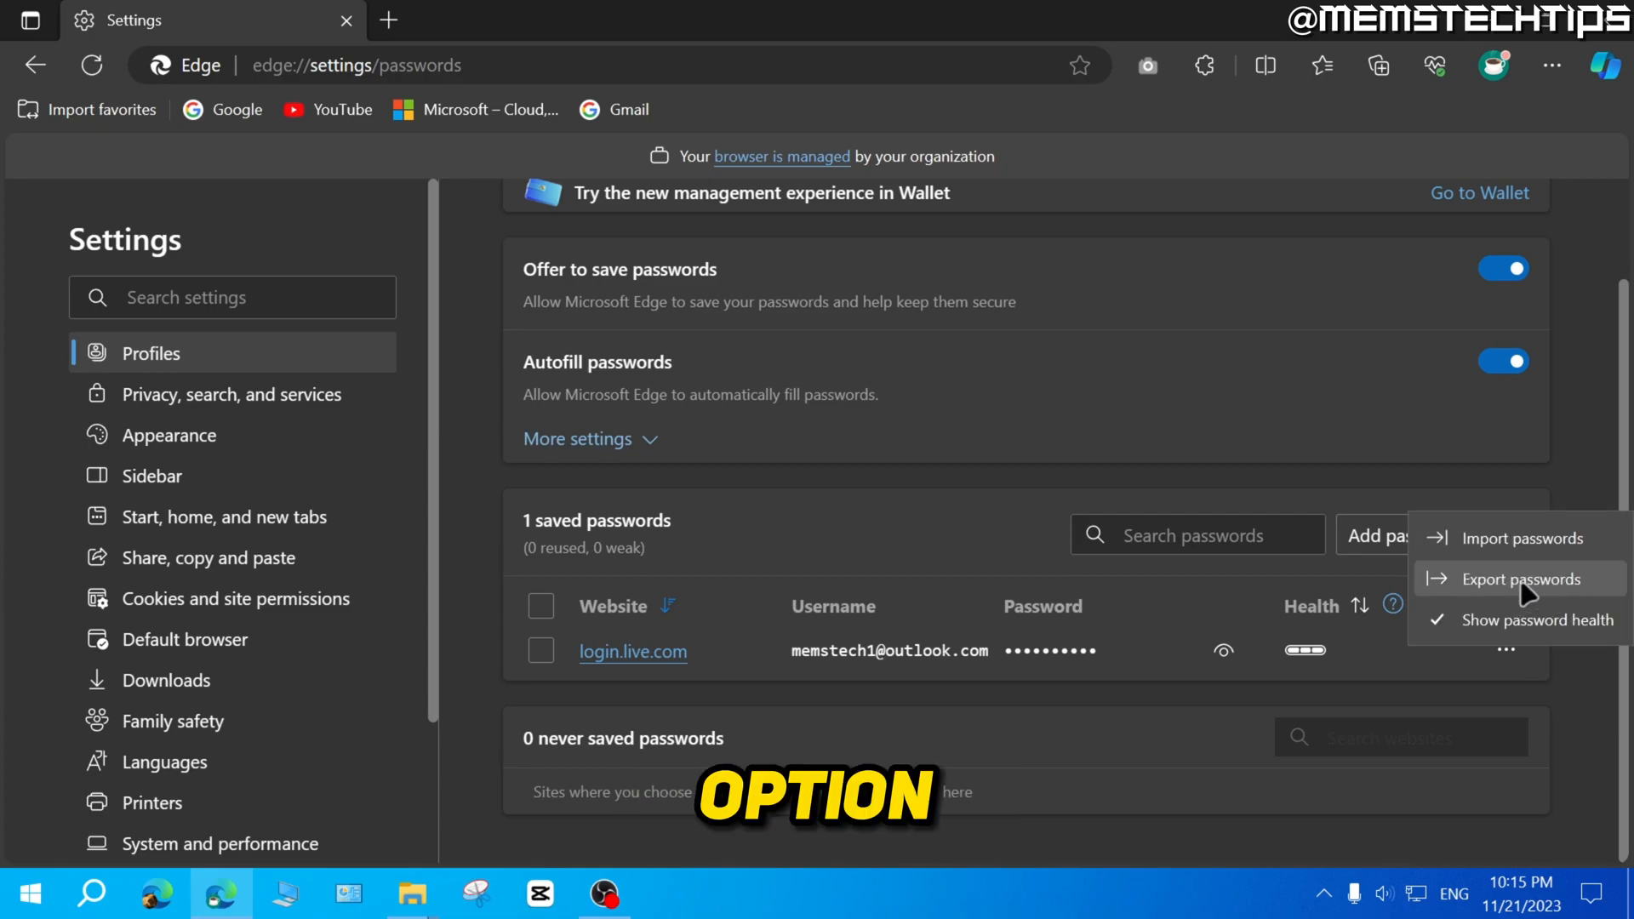
{"action": "left_click", "coordinate": [1523, 579]}
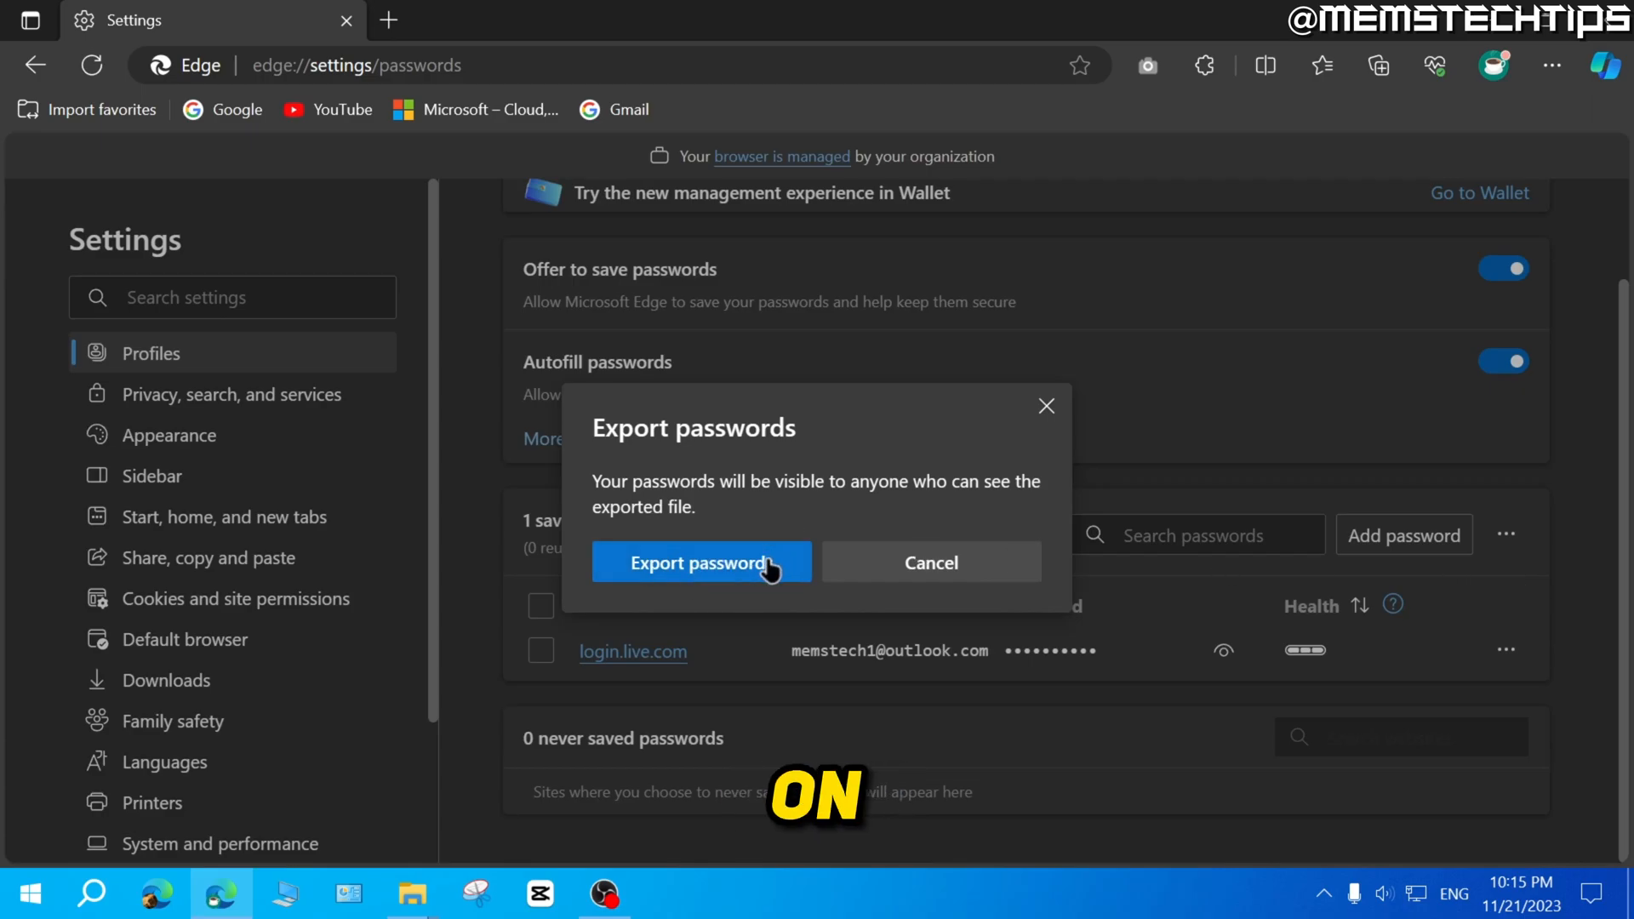
{"action": "left_click", "coordinate": [700, 562]}
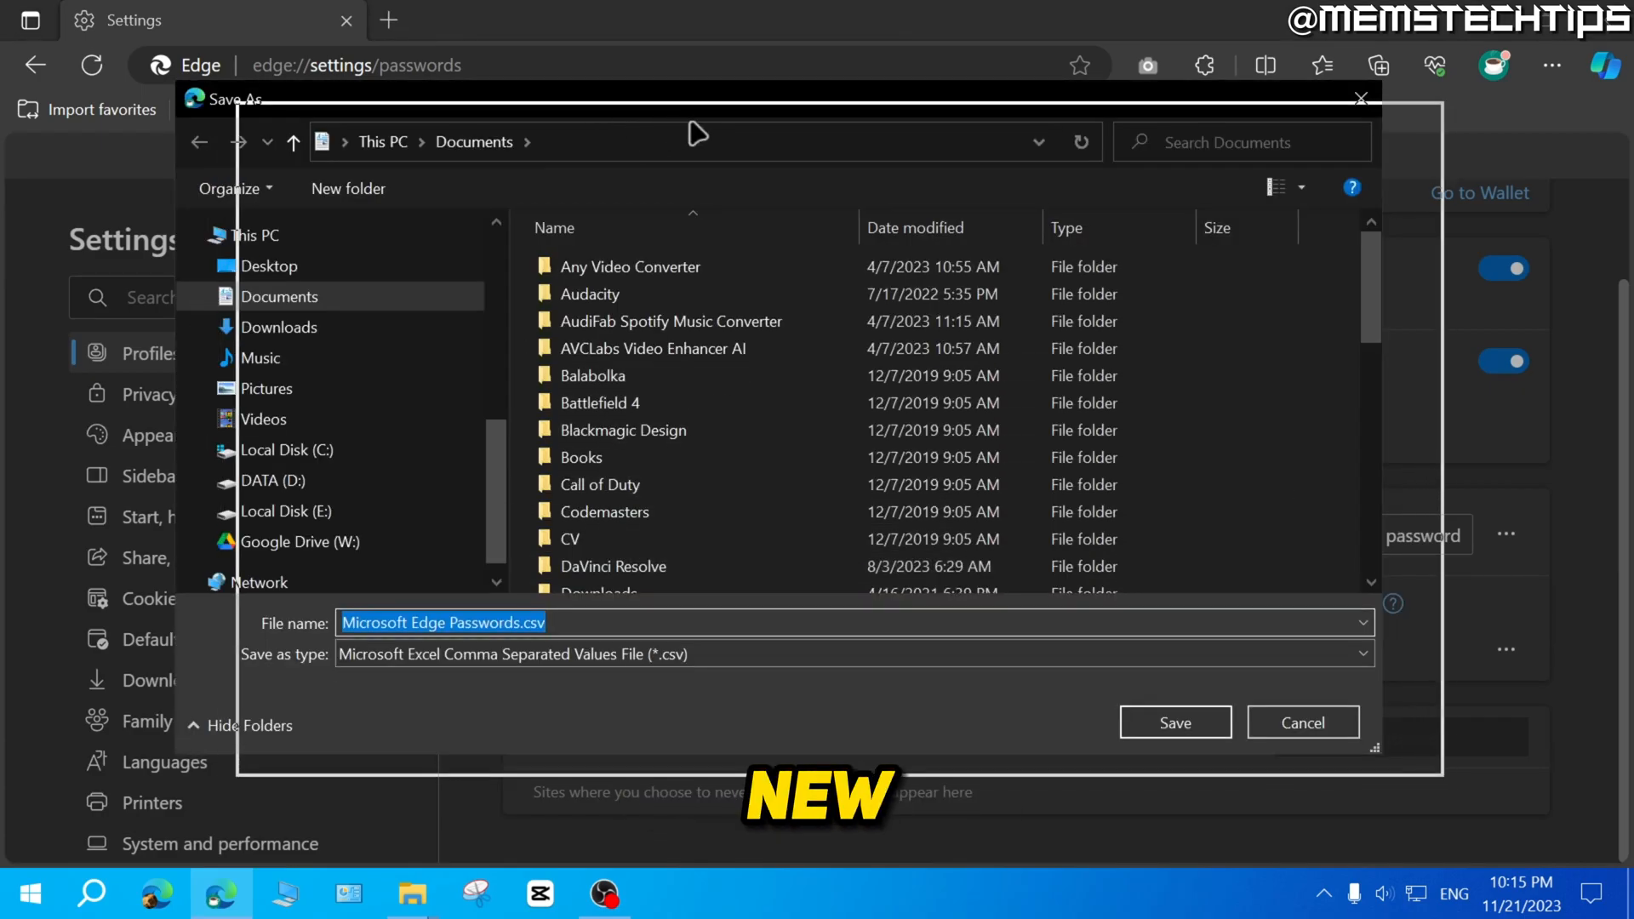
Step: Save Microsoft Edge Passwords.csv to the Desktop
{"action": "left_click", "coordinate": [269, 266]}
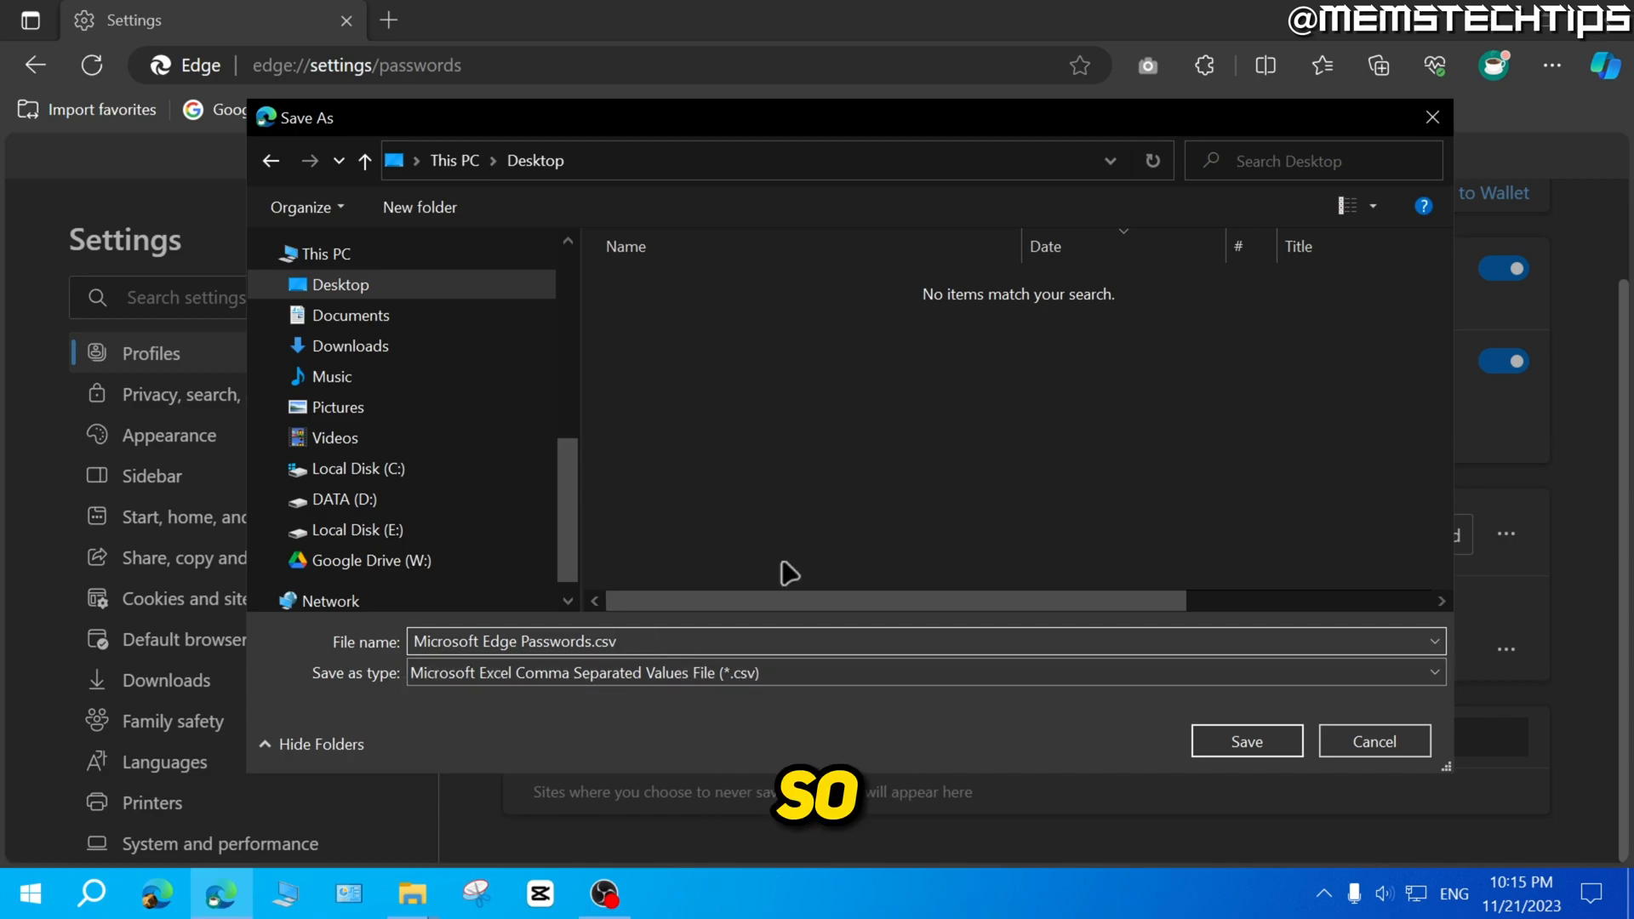
{"action": "left_click", "coordinate": [1244, 741]}
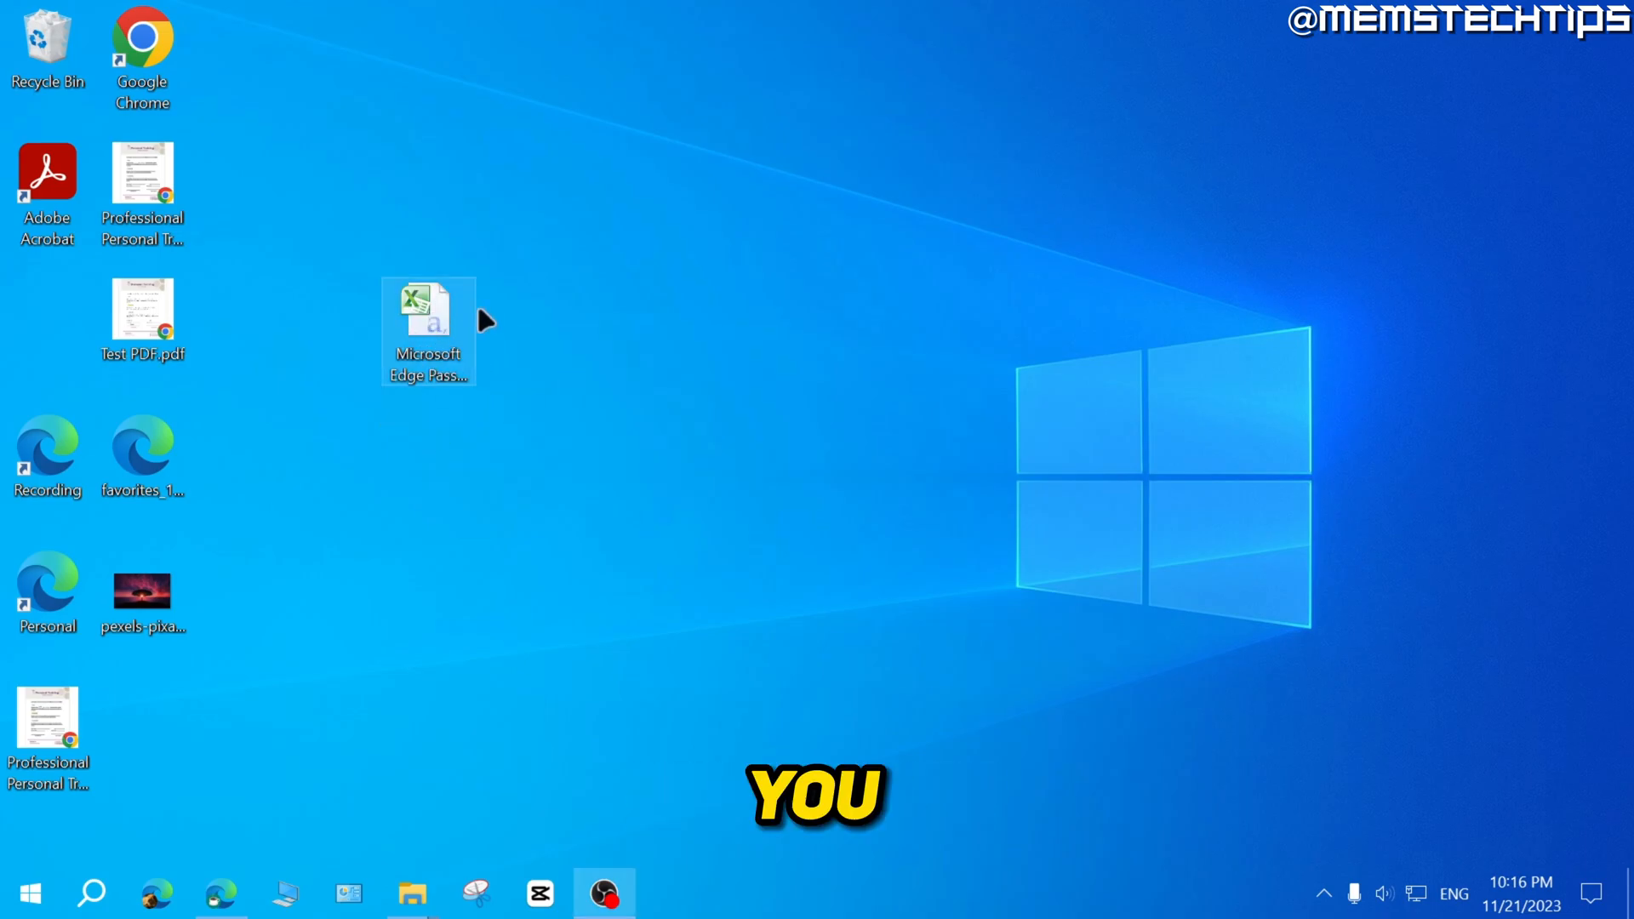
Step: Open Microsoft Edge Passwords.csv in Excel and review the name and username column headings
{"action": "double_click", "coordinate": [428, 318]}
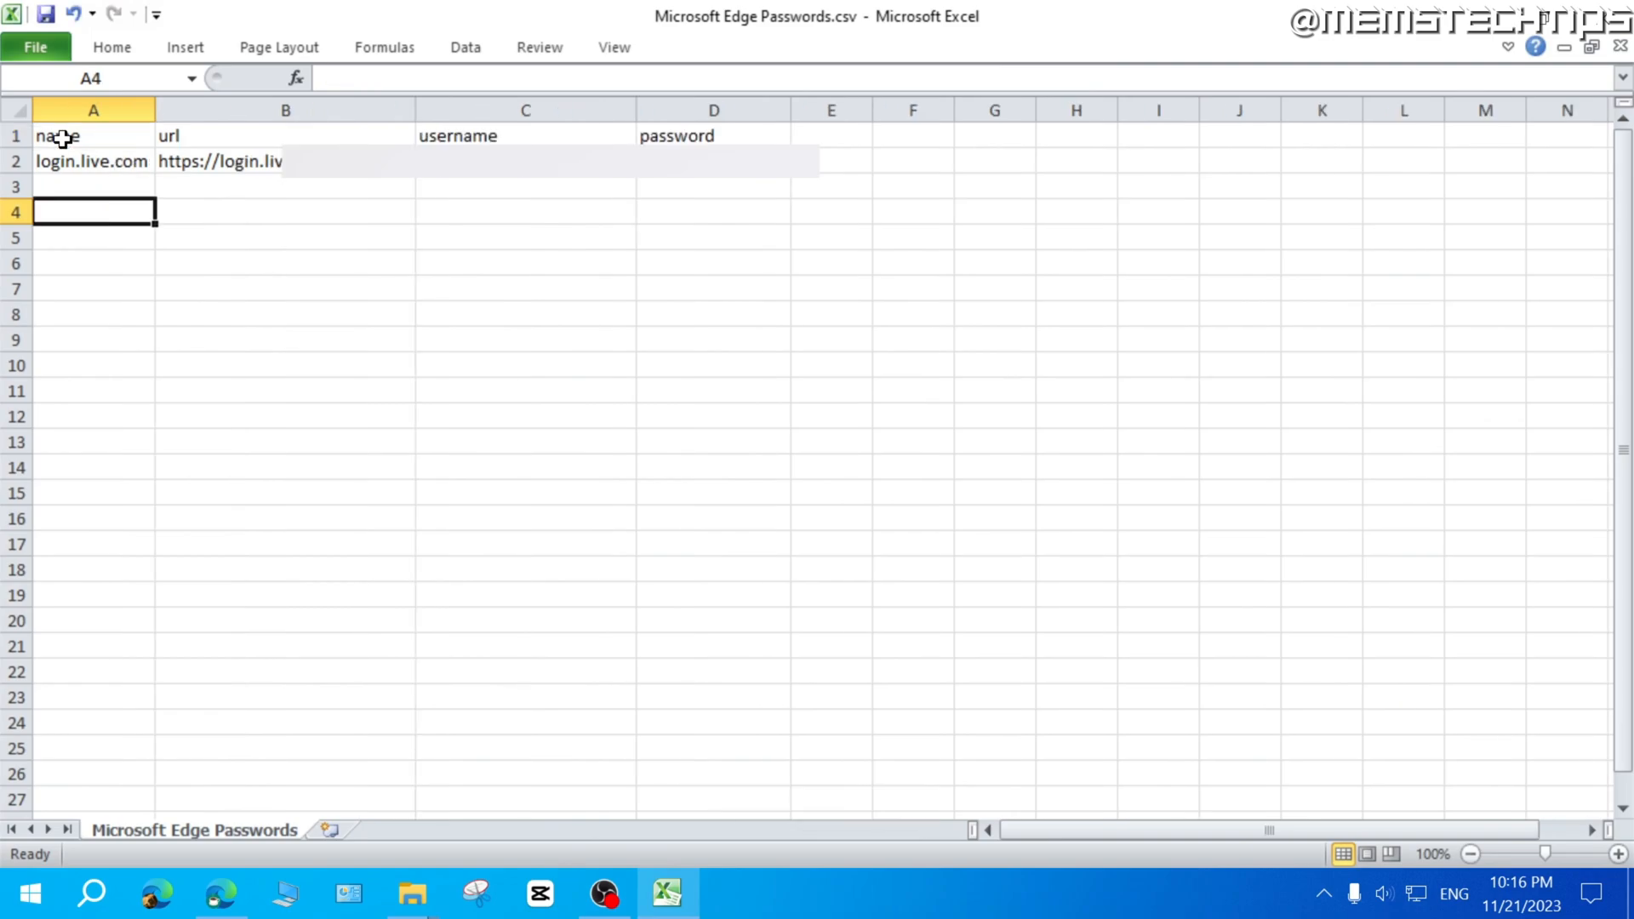
{"action": "left_click", "coordinate": [93, 135]}
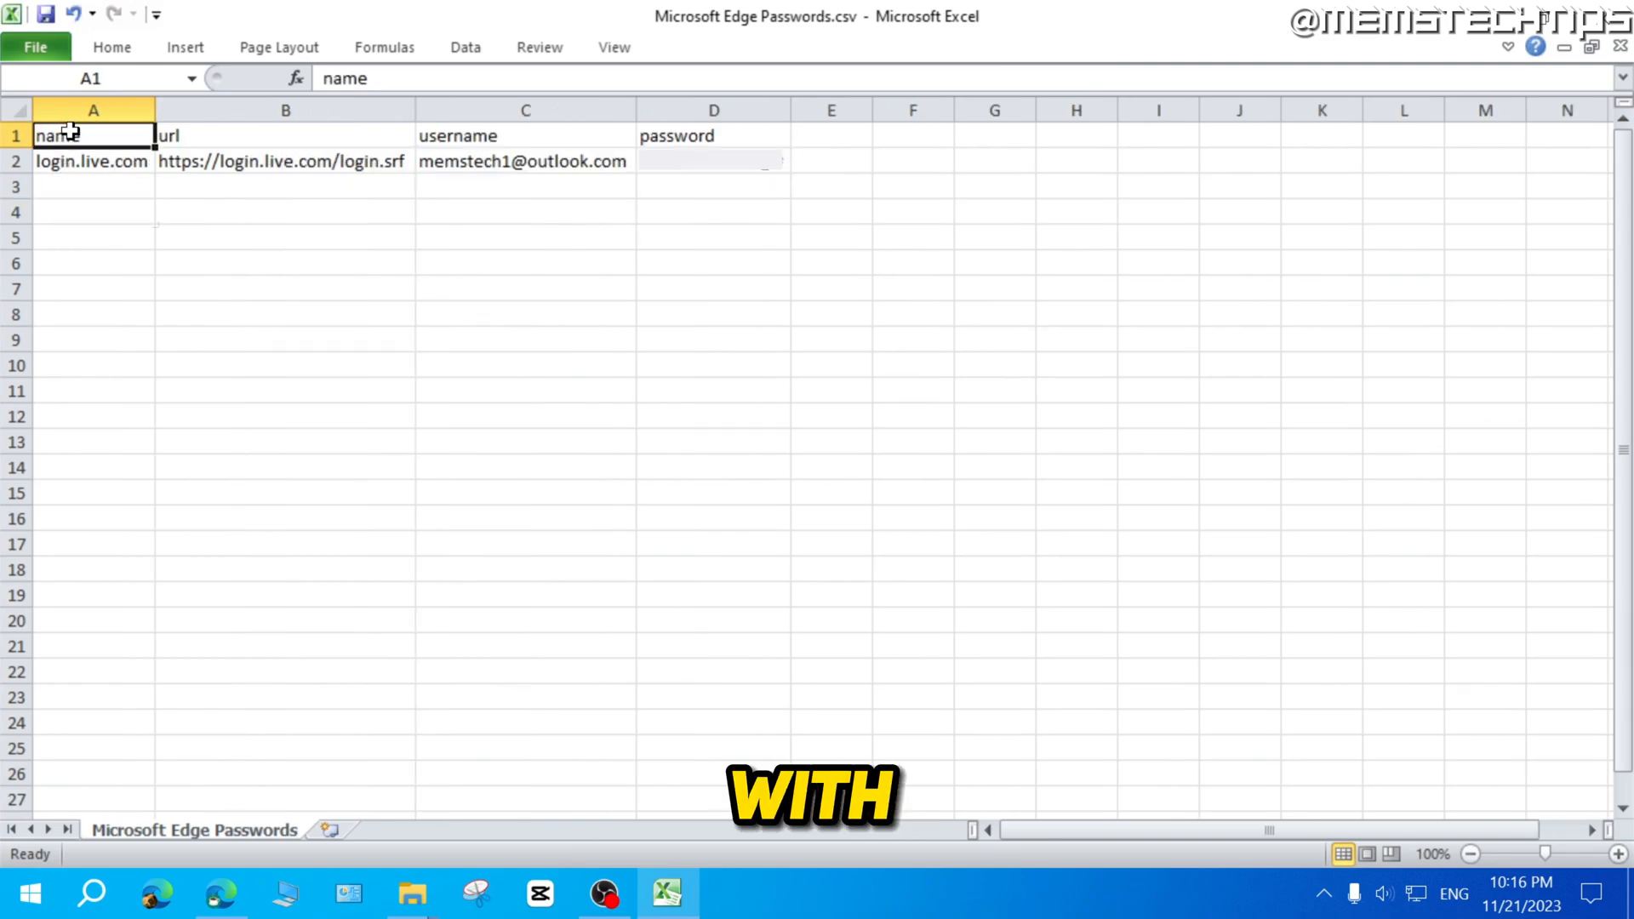
{"action": "left_click", "coordinate": [525, 135]}
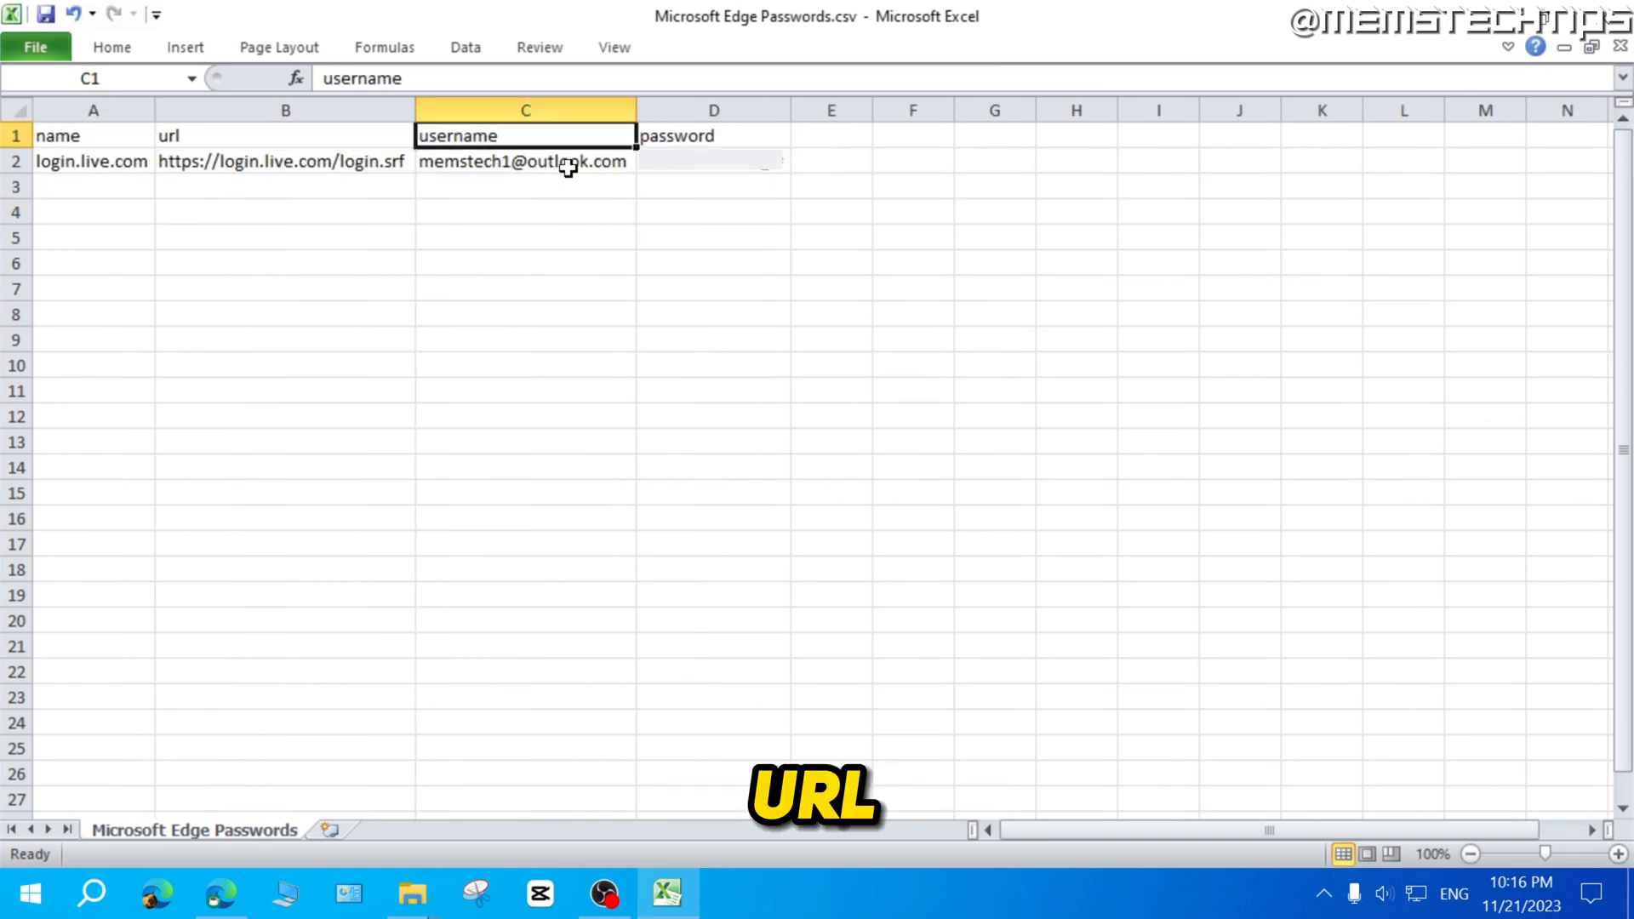
{"action": "left_click", "coordinate": [713, 212]}
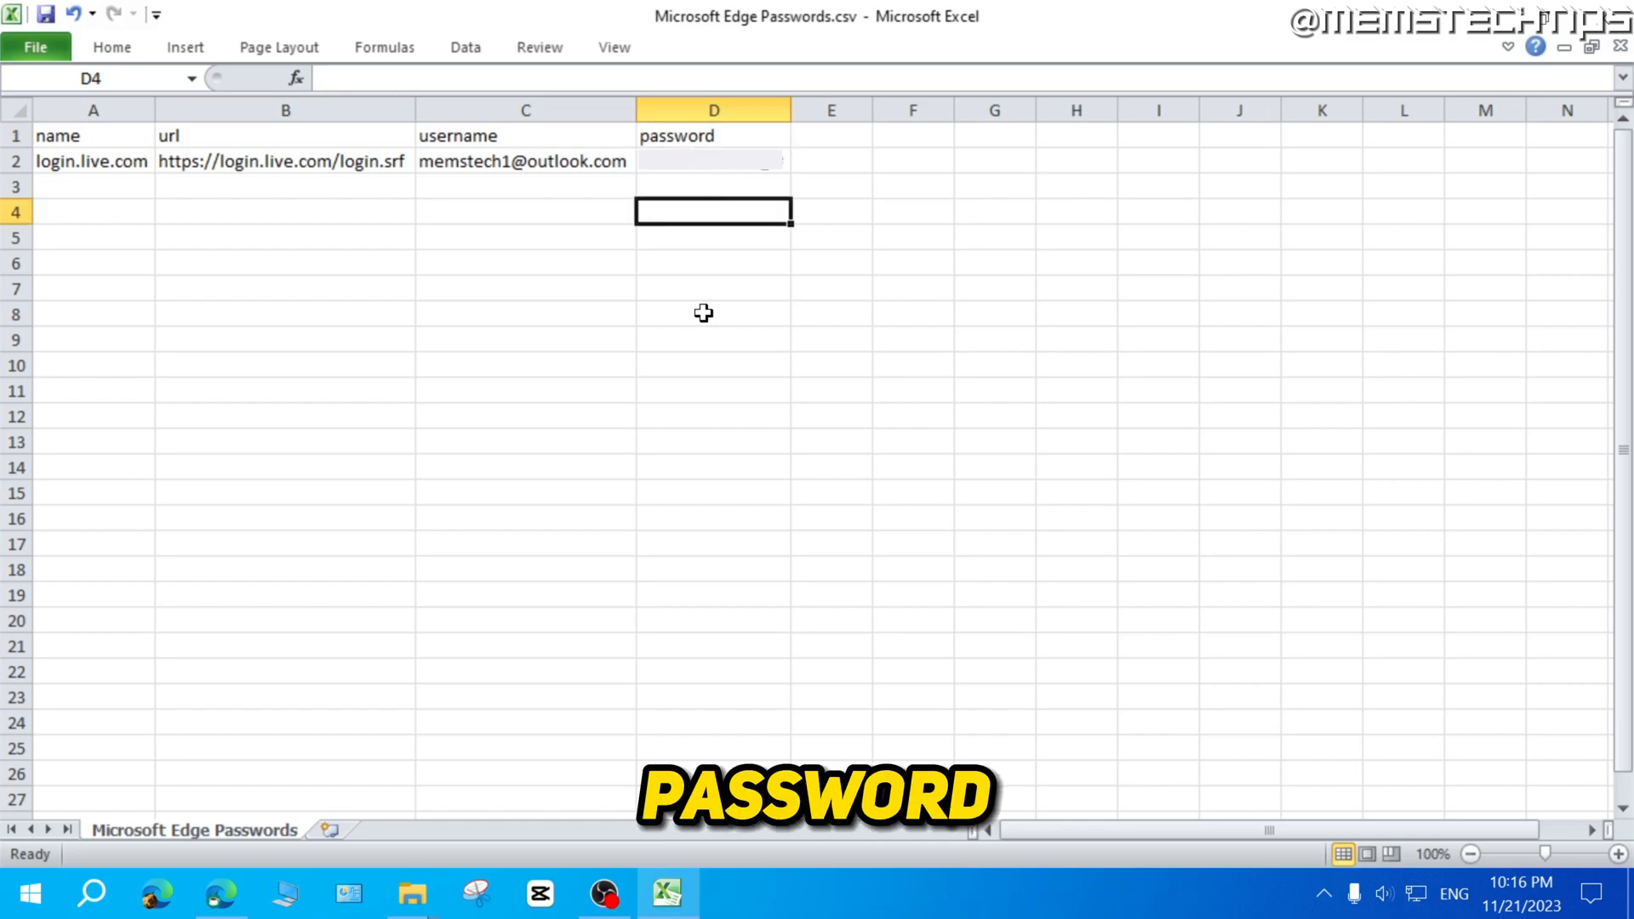
{"action": "mouse_move", "coordinate": [790, 338]}
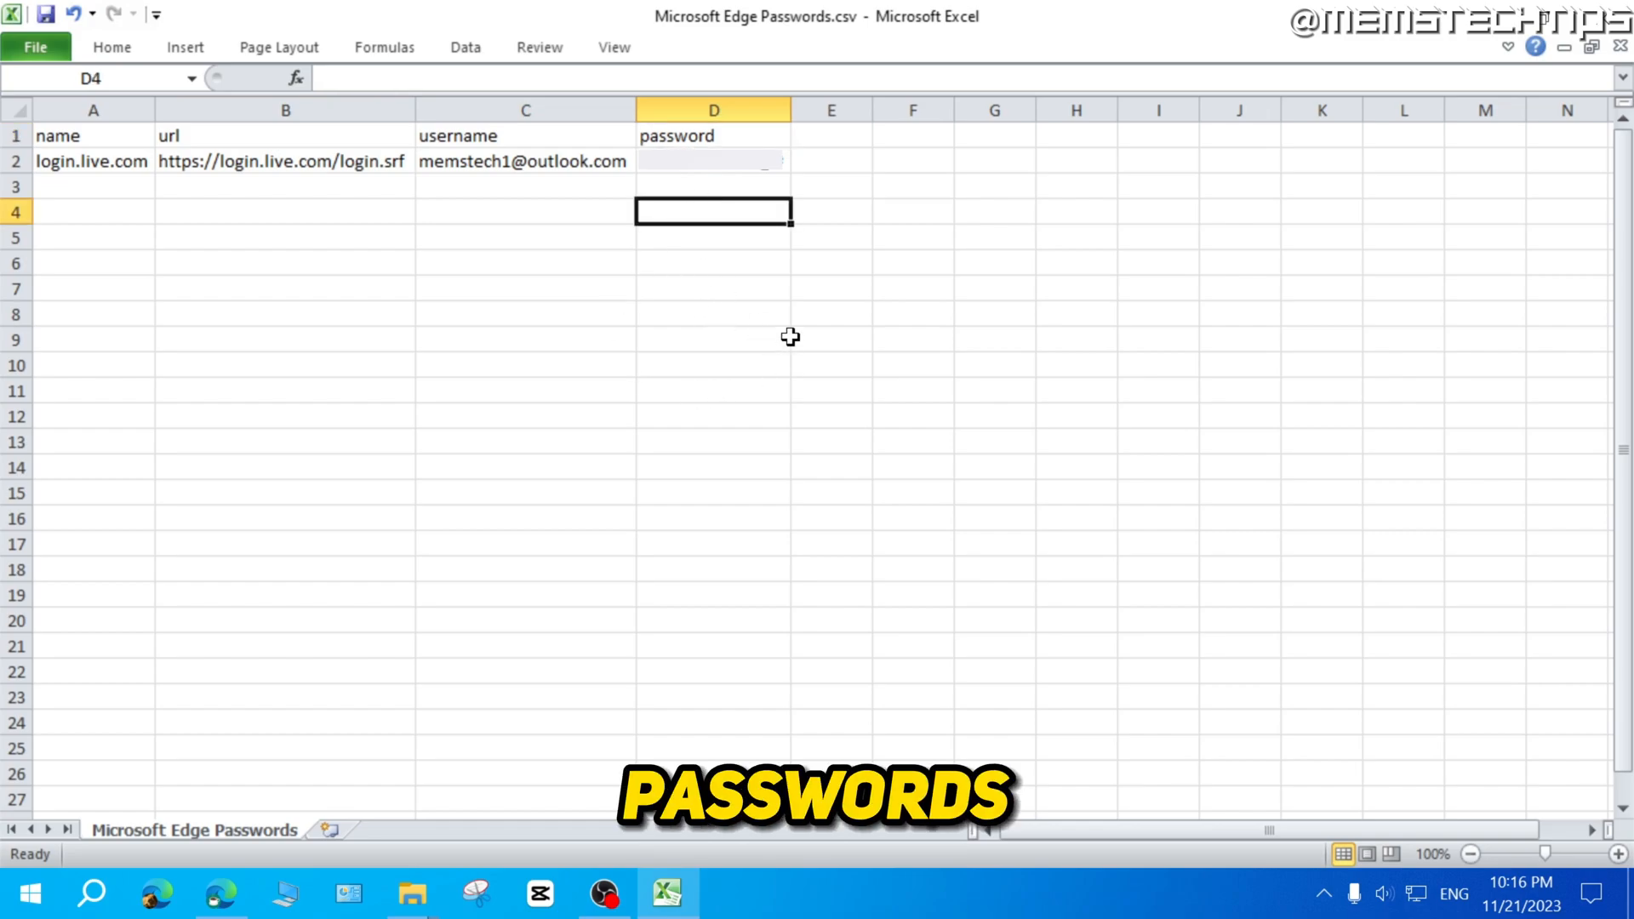